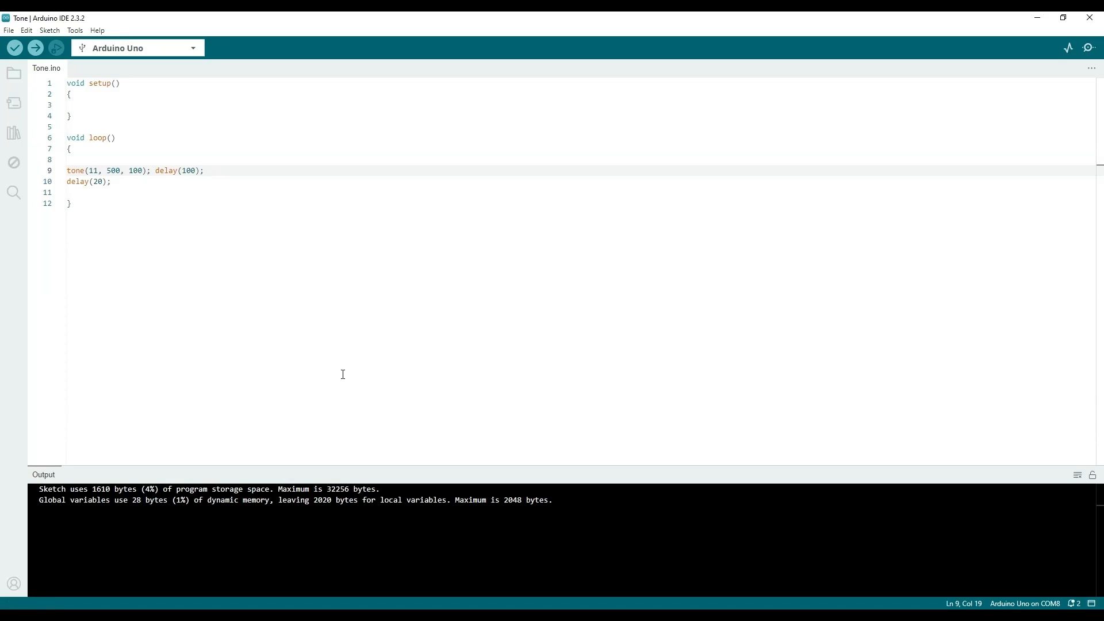
pyautogui.moveTo(14, 134)
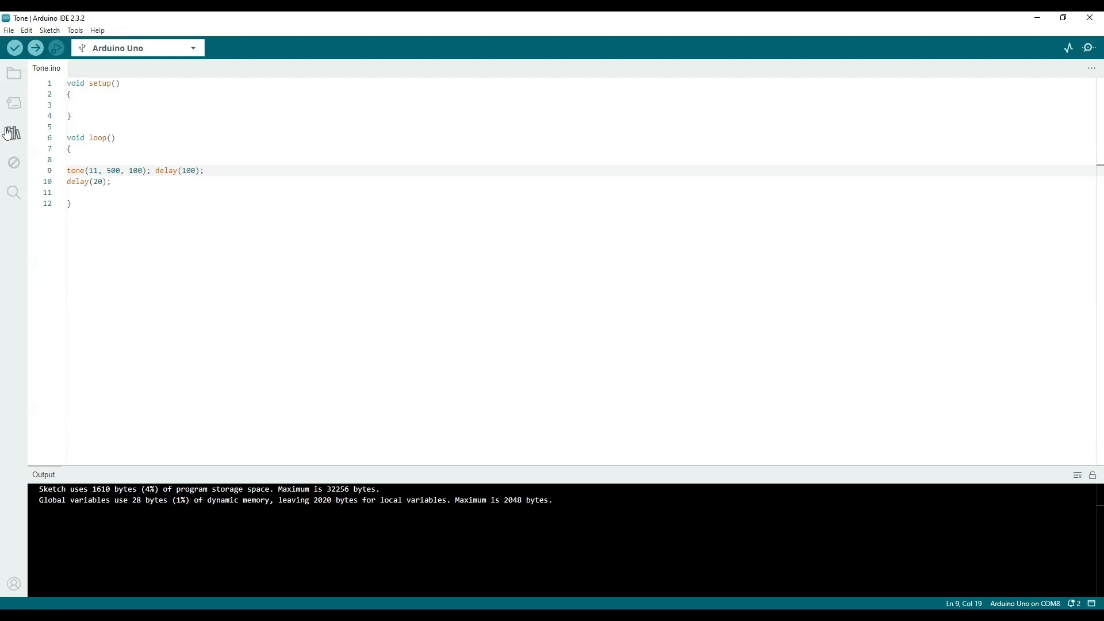
pyautogui.moveTo(325, 145)
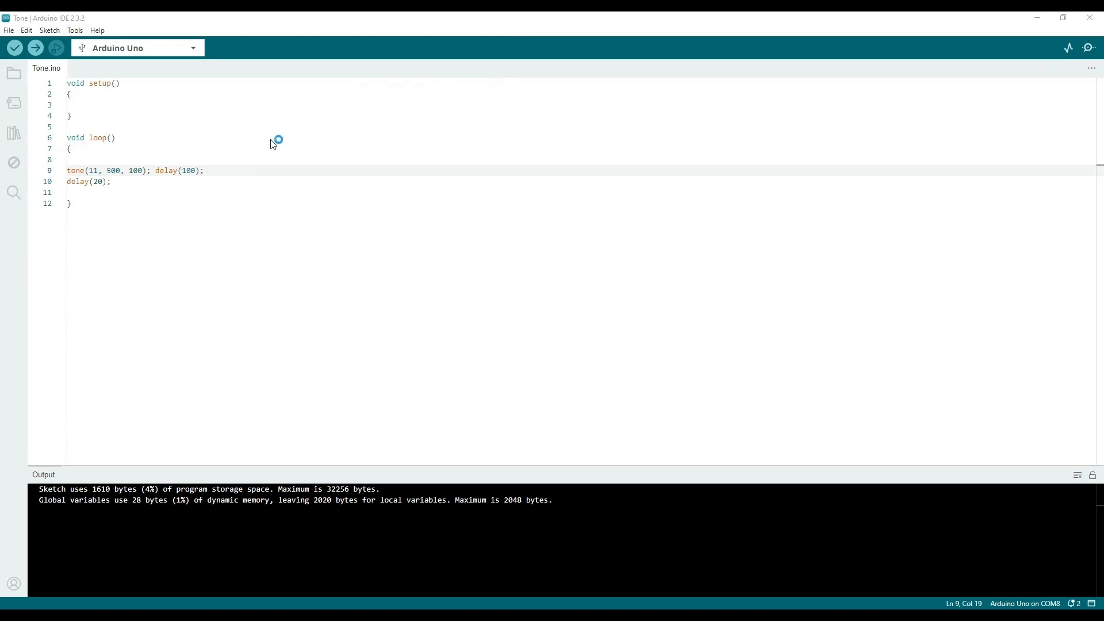
pyautogui.moveTo(456, 165)
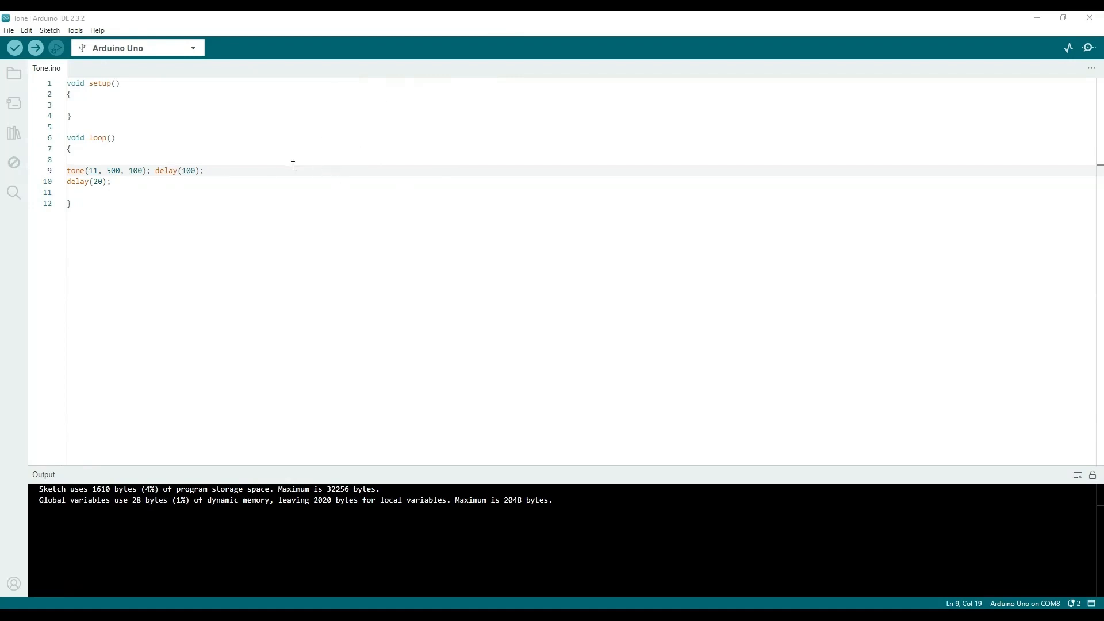
pyautogui.moveTo(296, 161)
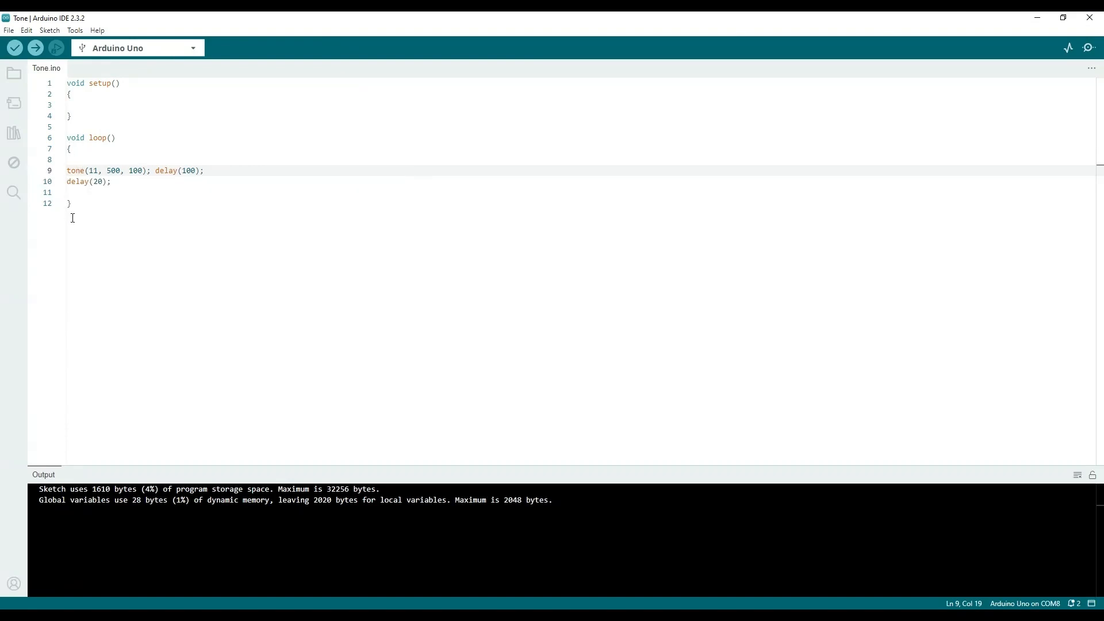
pyautogui.moveTo(103, 157)
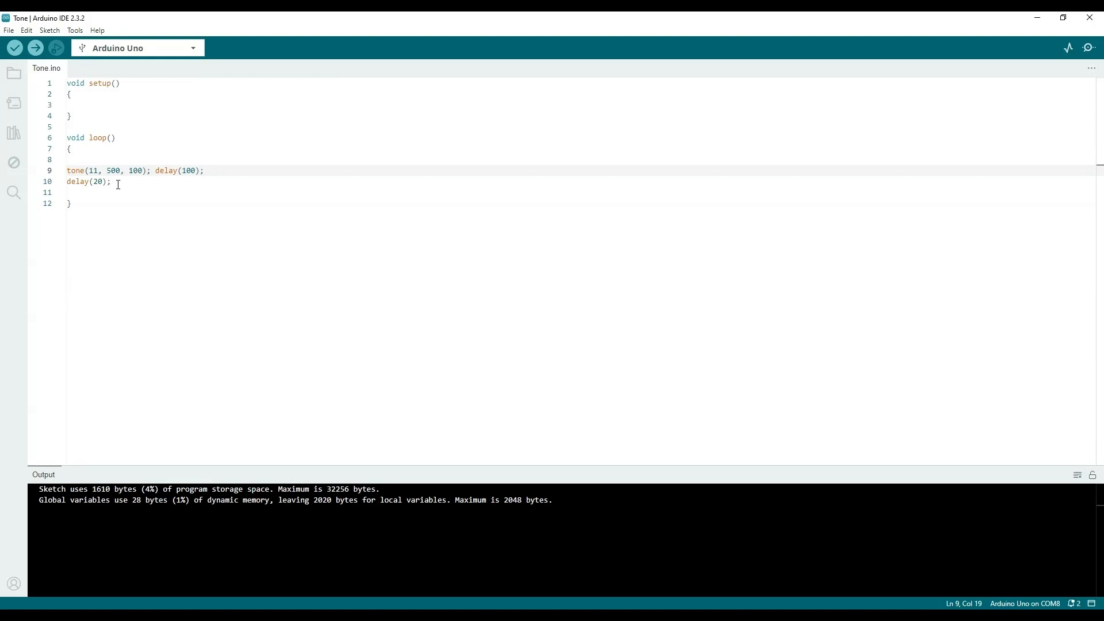
pyautogui.moveTo(224, 170)
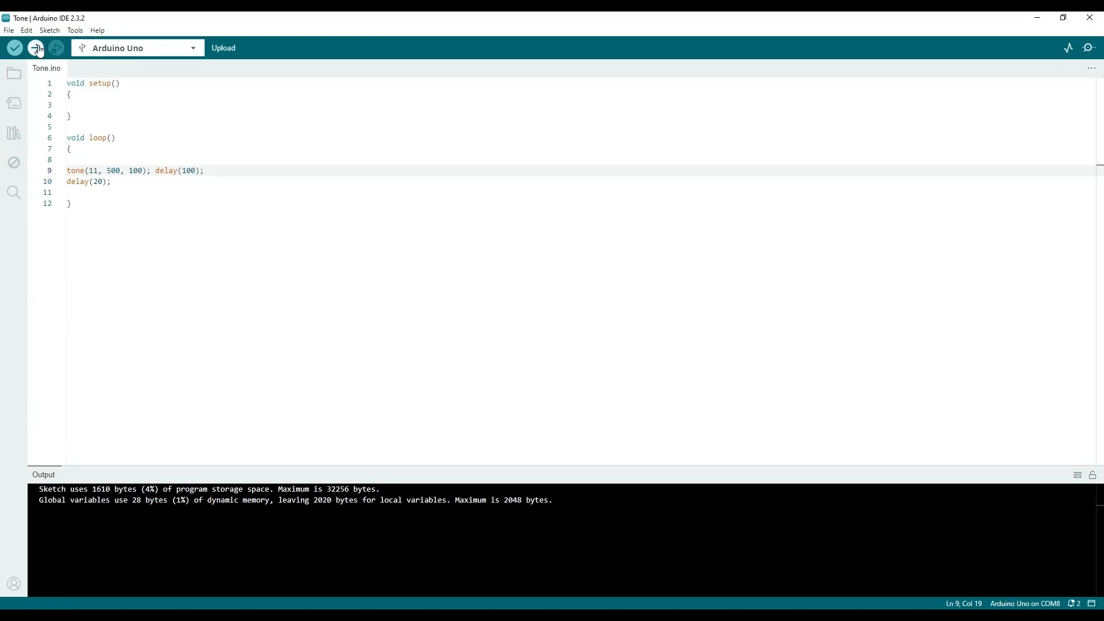
# - Upload the compiled Tone sketch to the Arduino Uno on COM8
pyautogui.click(36, 49)
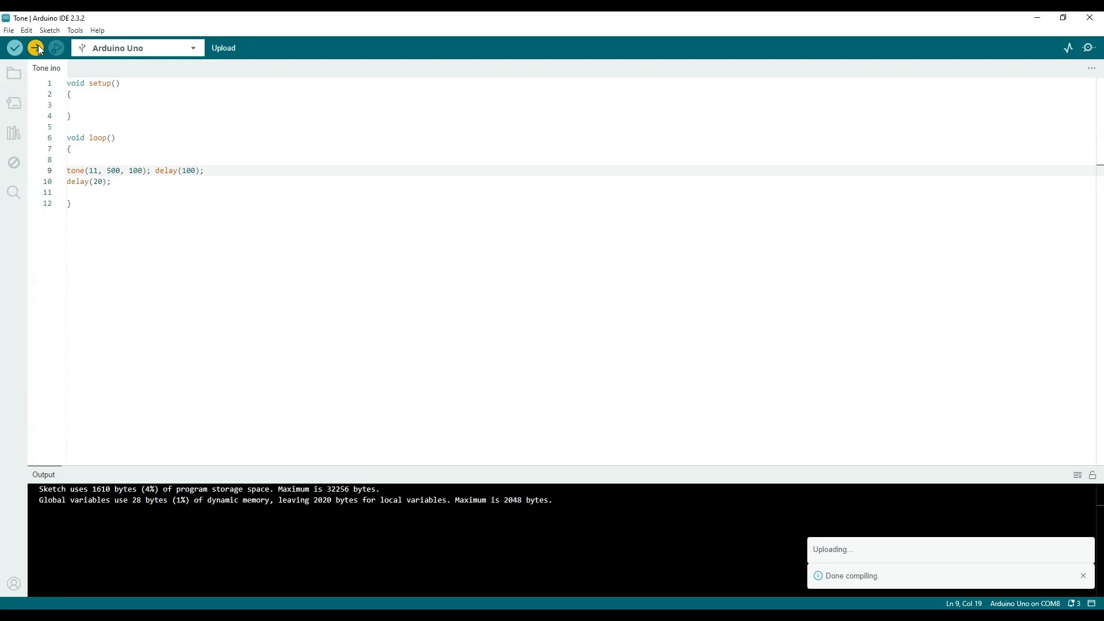